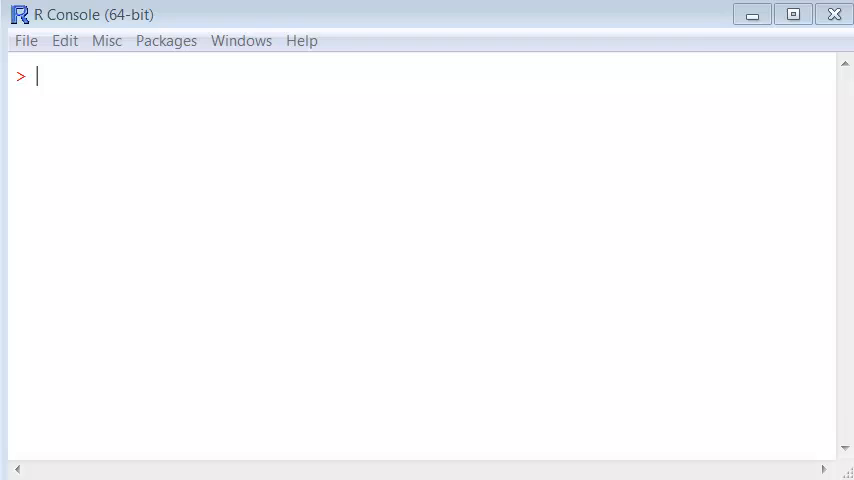
Step: Run install.packages("ggplot2") so ggplot2 downloads, unpacks and passes its checksum check
type("install.packages(\"ggplot2\")")
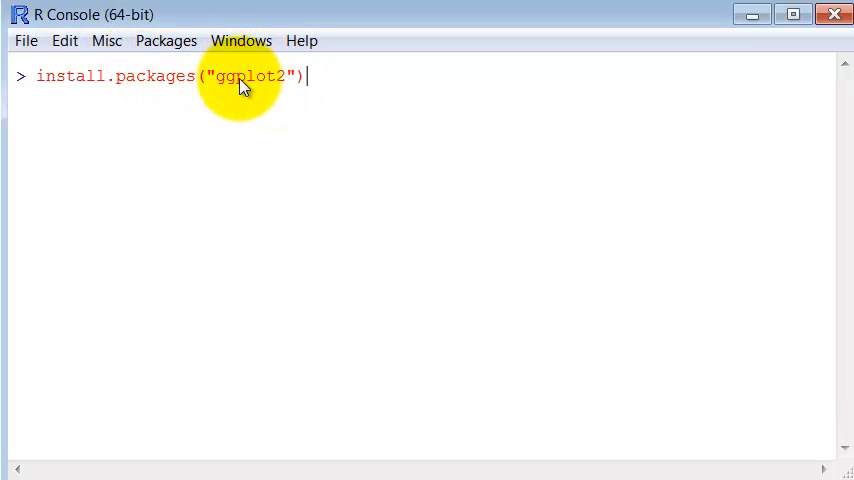
mouse_move(310, 78)
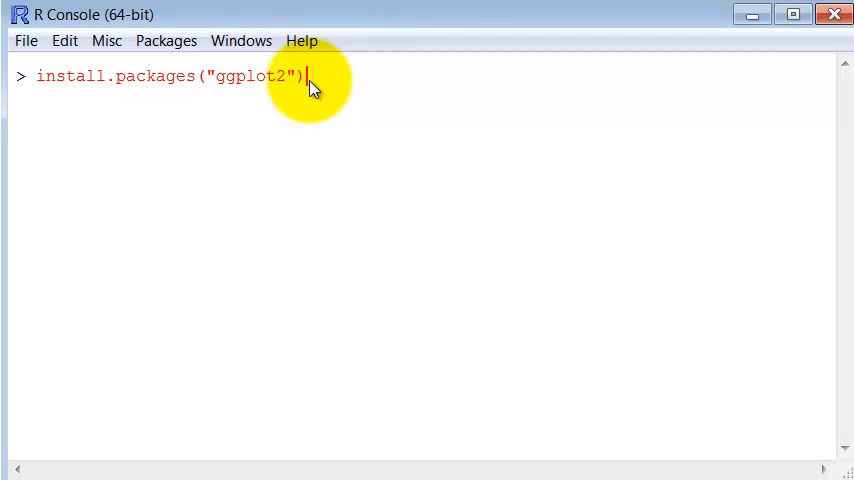
mouse_move(602, 214)
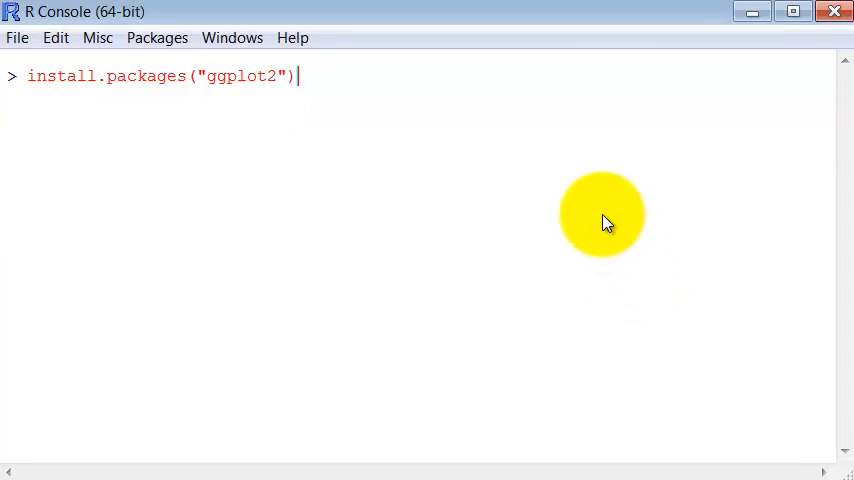
key("Return")
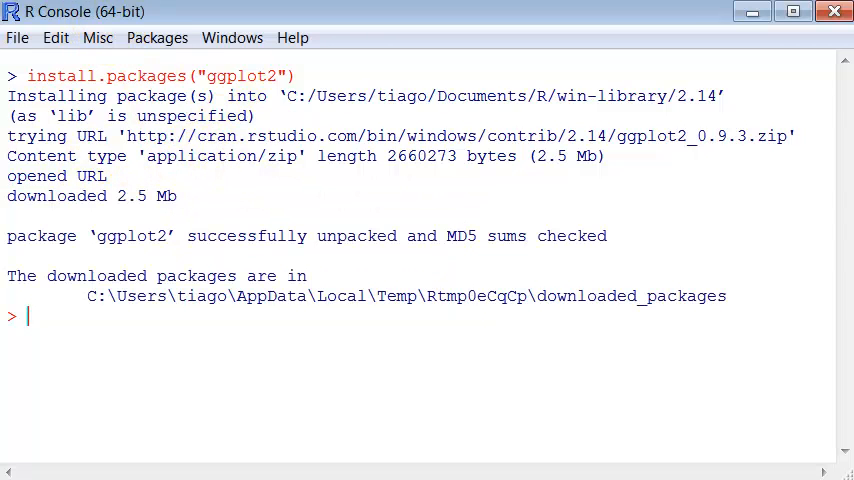
mouse_move(180, 330)
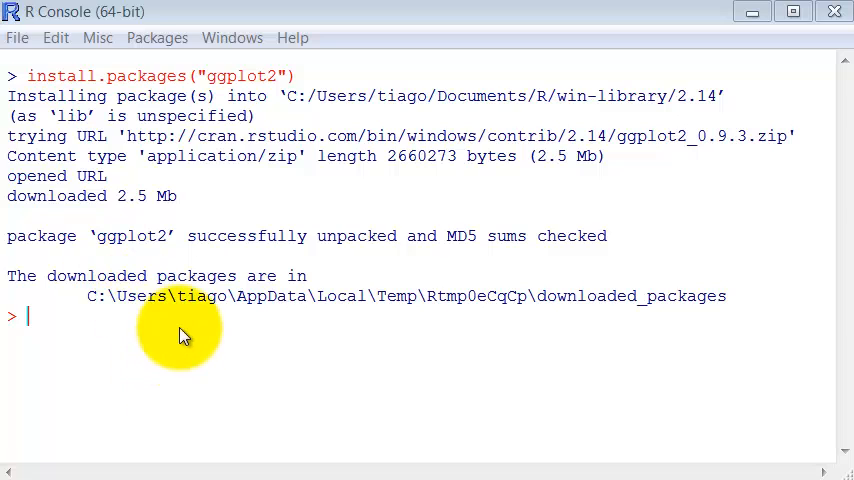
Step: Run library("ggplot2") to load ggplot2 into the current session
type("library(\"ggplot2\")")
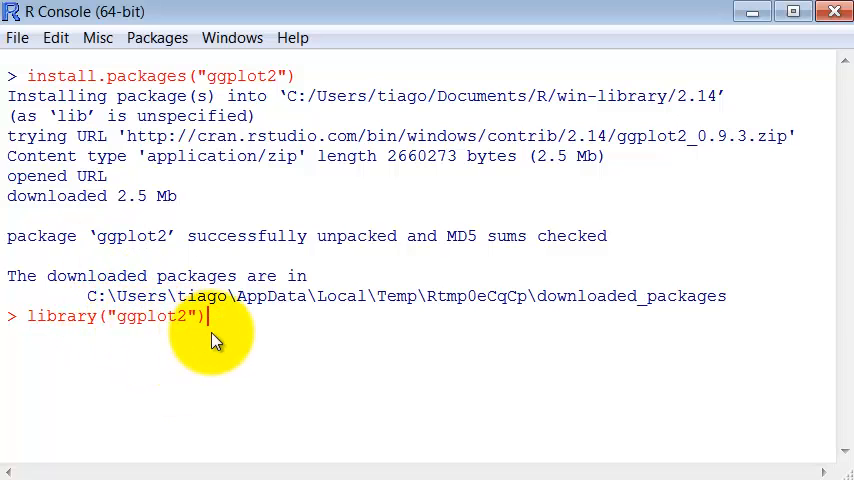
key("Return")
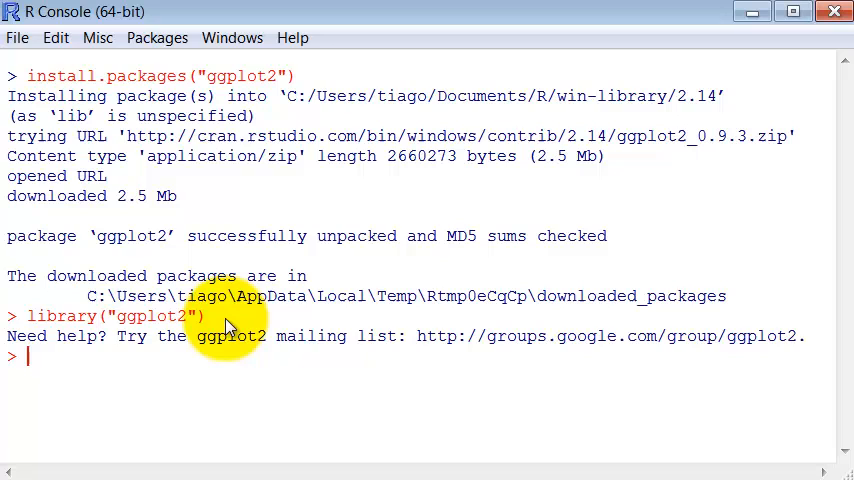
mouse_move(278, 390)
type("RM")
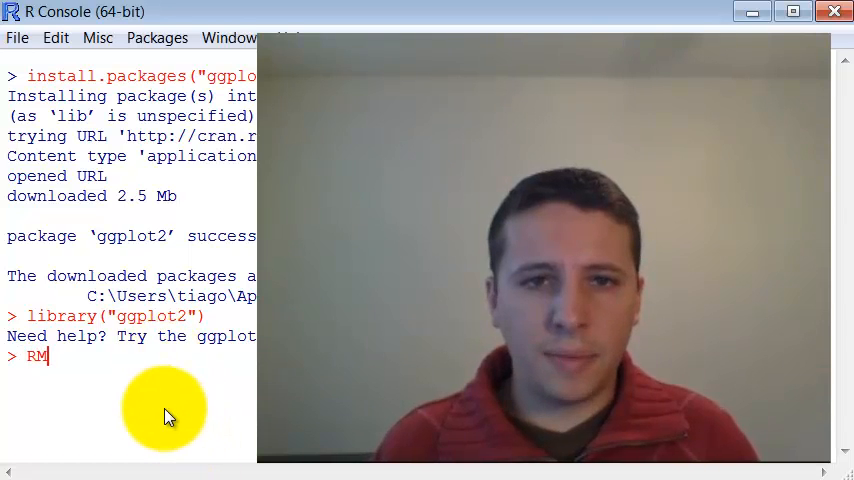
Step: Discard the partly typed RMySQL and gstat names, then enter source("functions.R") to load its functions
type("ySQl")
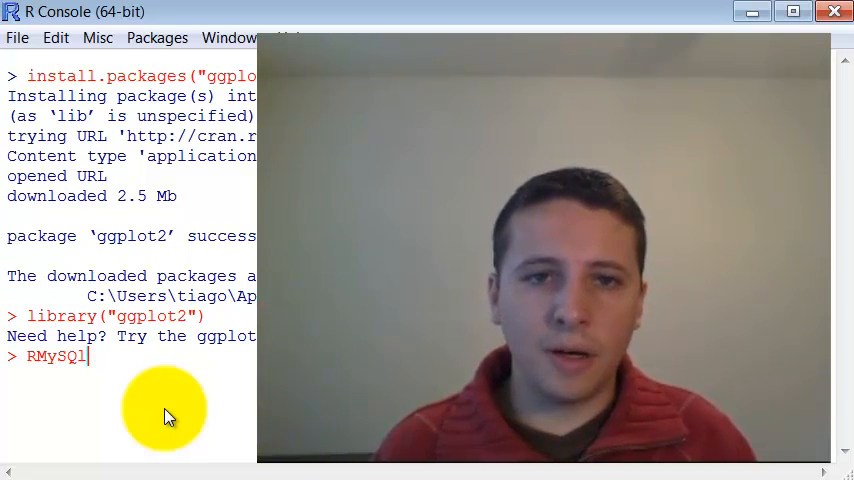
key("BackSpace")
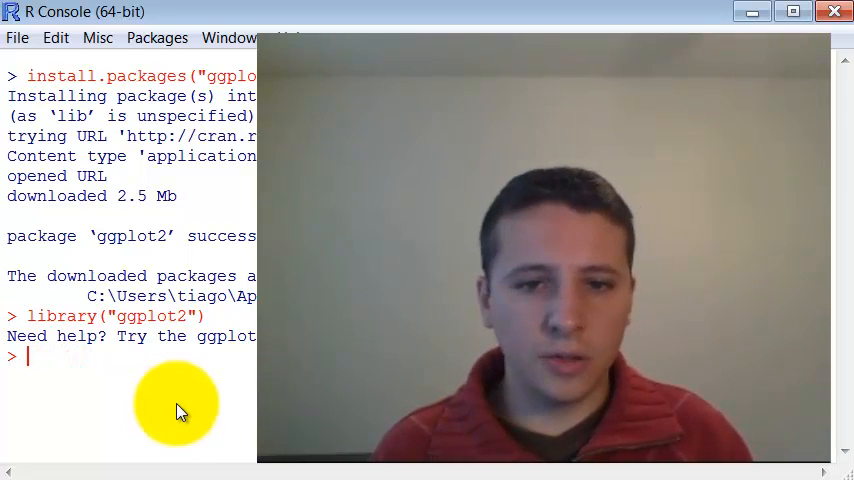
type("g")
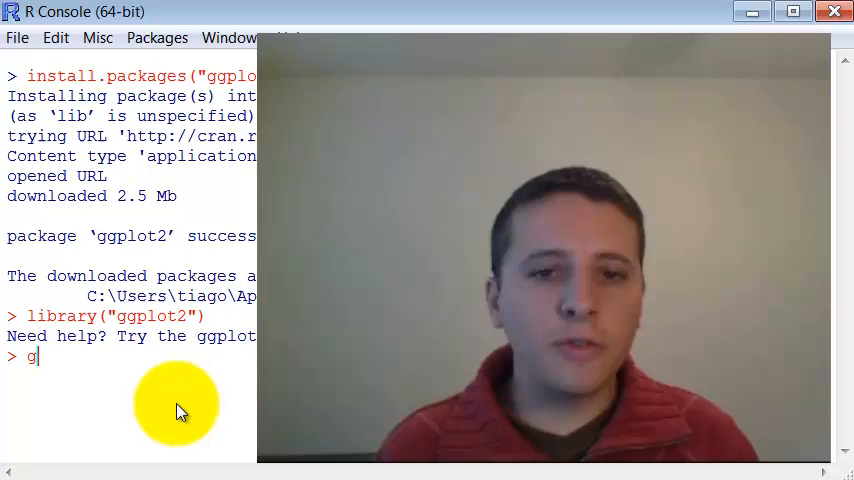
type("s")
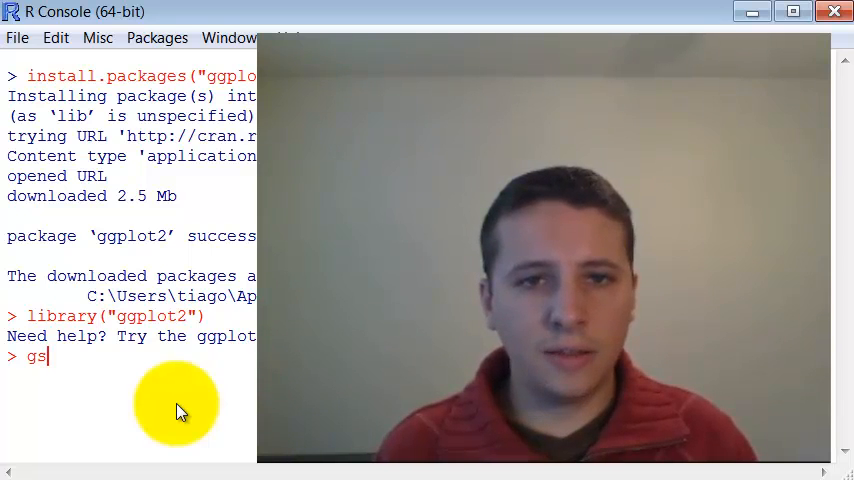
type("tat")
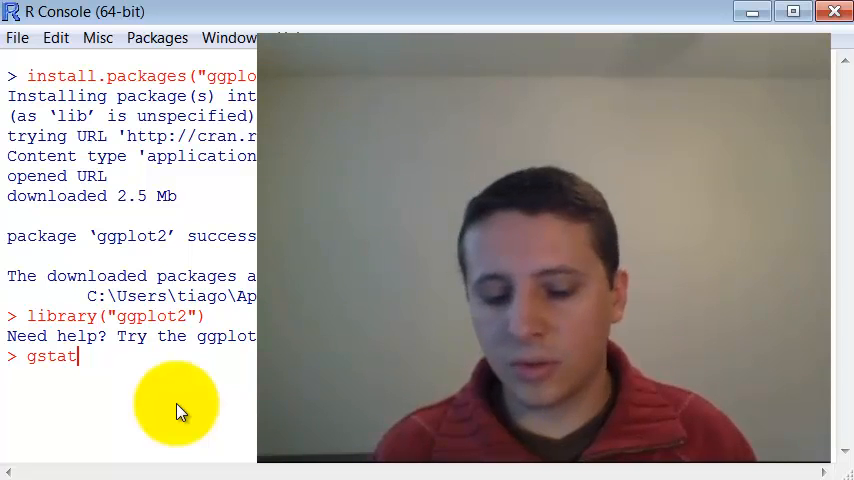
key("Backspace")
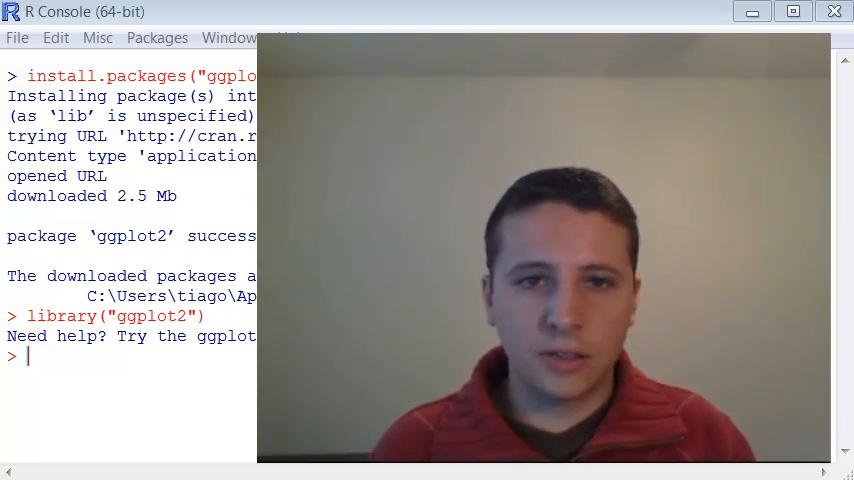
type("source(\"functions.R\")")
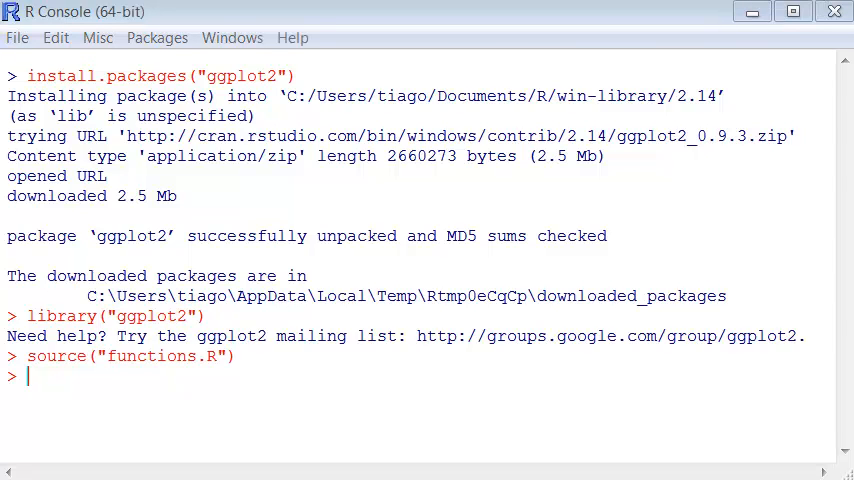
Step: List the twelve weather functions with ls(), then enter package.skeleton(list=ls(), name="ROnlineCourse")
type("ls()")
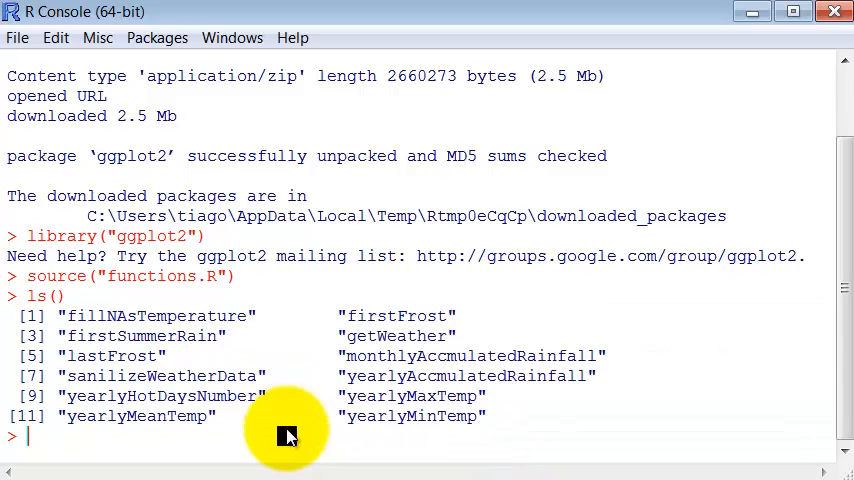
mouse_move(240, 444)
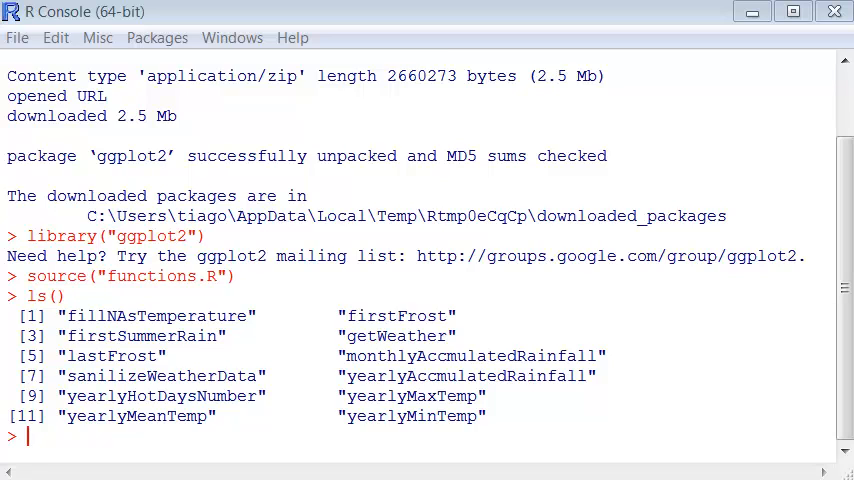
type("package.skeleton(list=ls(), name=\"ROnlineCourse\")")
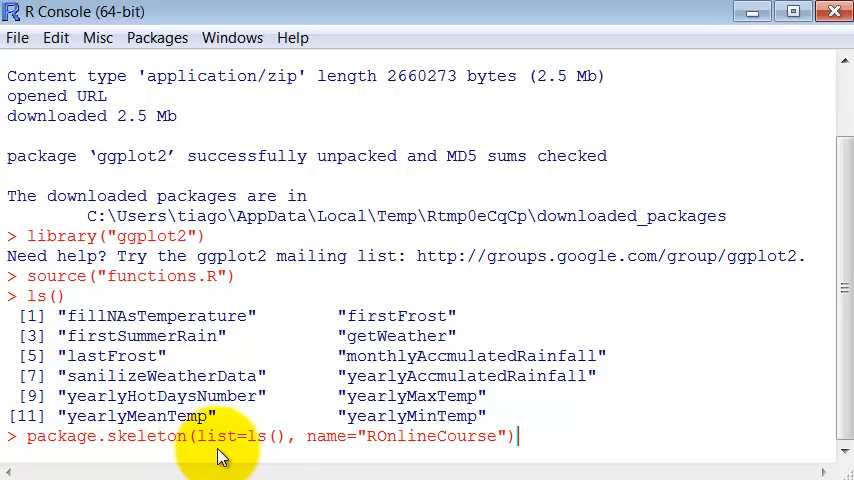
Step: Run package.skeleton for ROnlineCourse, declining the reload prompt, until DESCRIPTION, NAMESPACE and help files are created
double_click(210, 436)
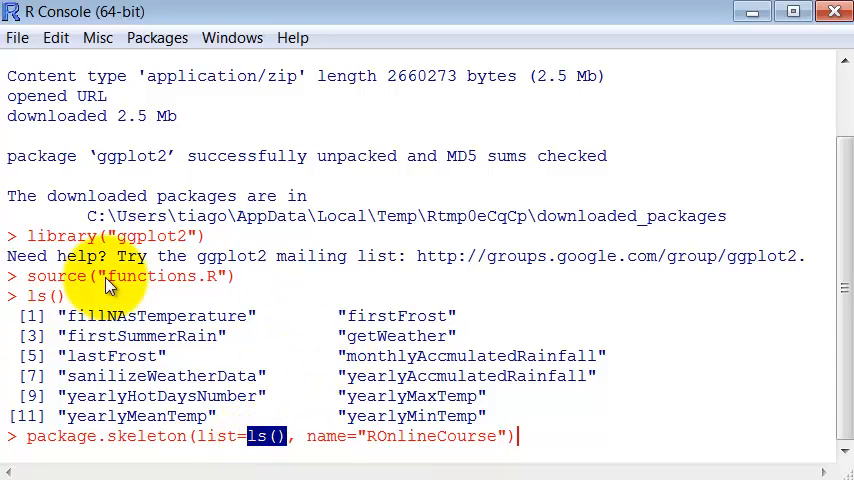
mouse_move(360, 344)
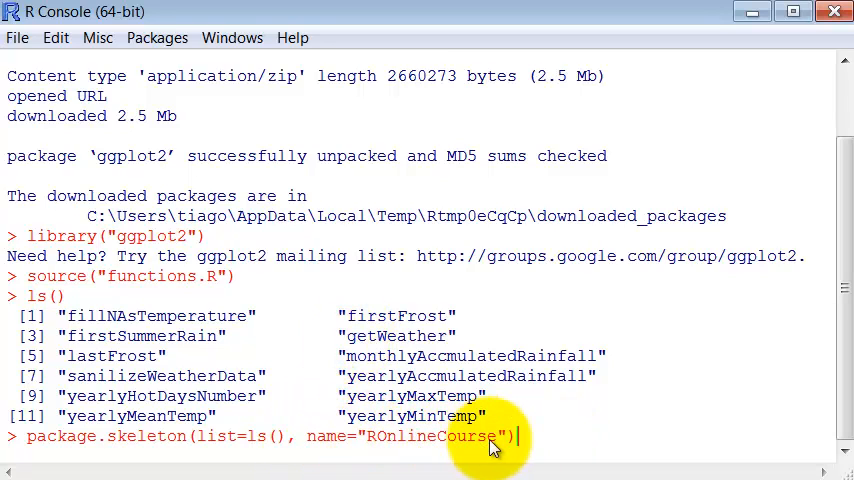
mouse_move(584, 444)
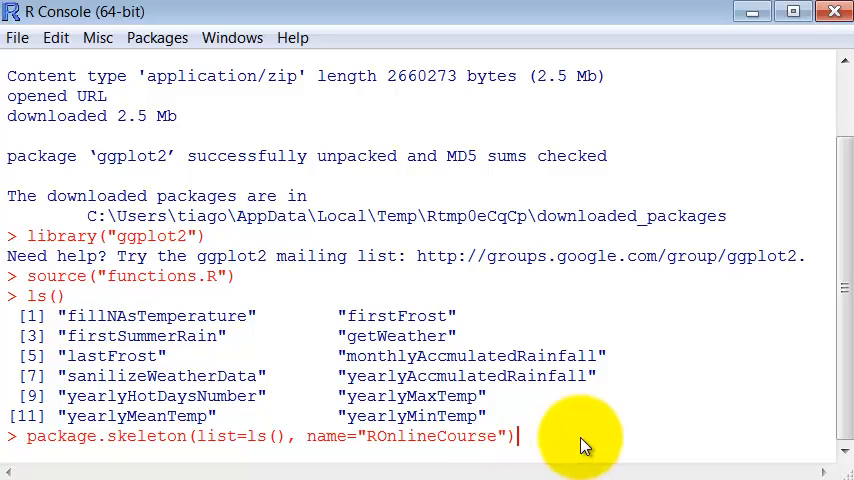
key("Return")
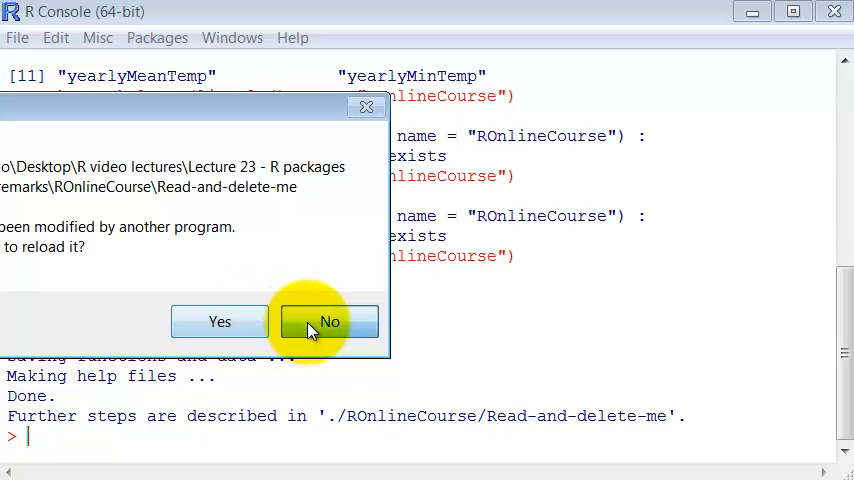
left_click(328, 320)
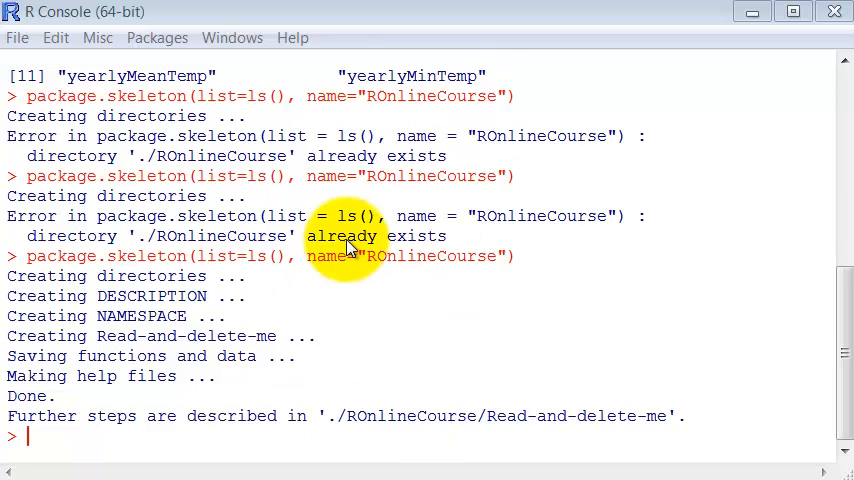
mouse_move(348, 246)
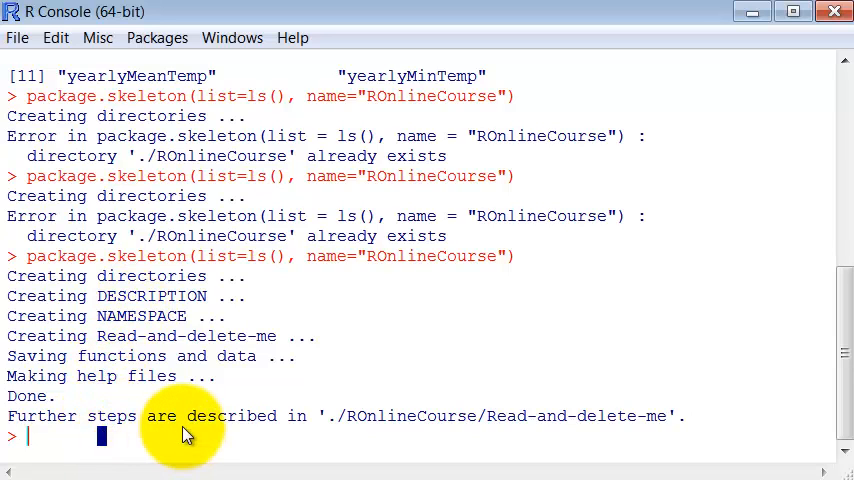
Step: Run system("R CMD build ROnlineCourse") to build ROnlineCourse_1.0.tar.gz
type("system(\"R CMD build ROnlineCourse\")")
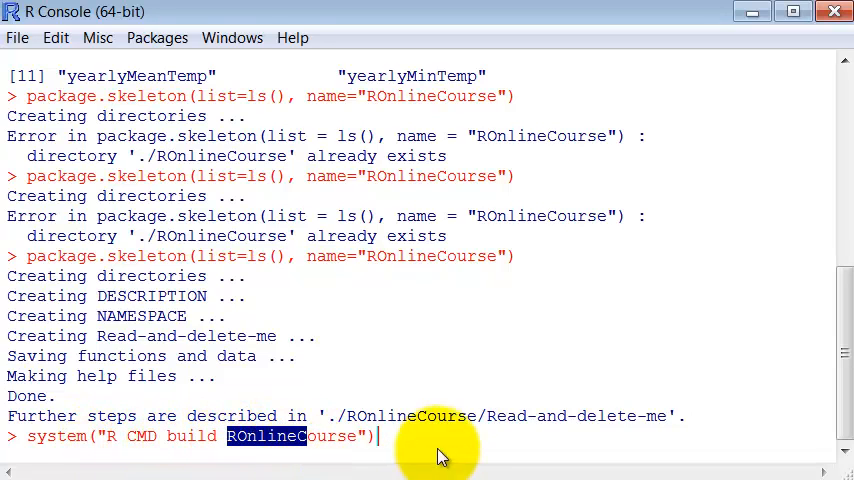
key("Return")
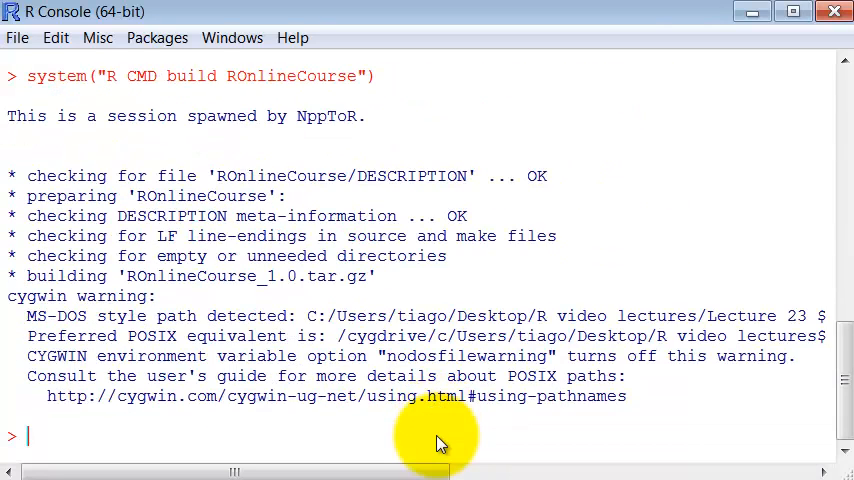
mouse_move(136, 290)
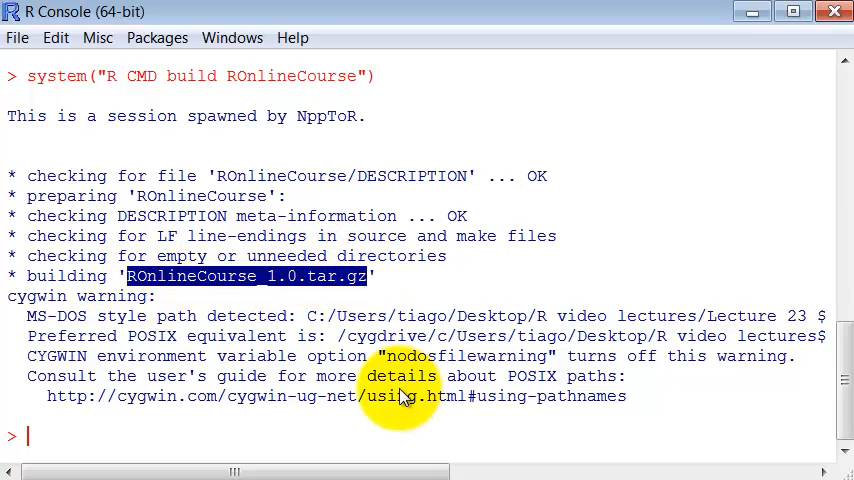
mouse_move(404, 316)
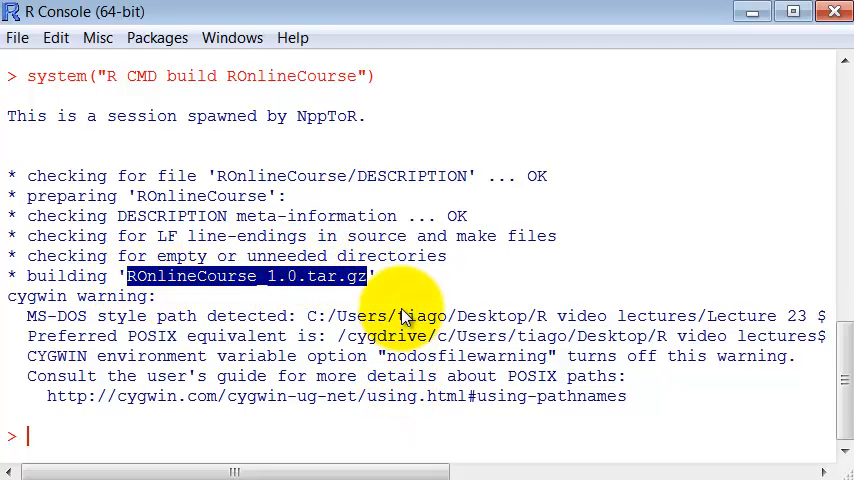